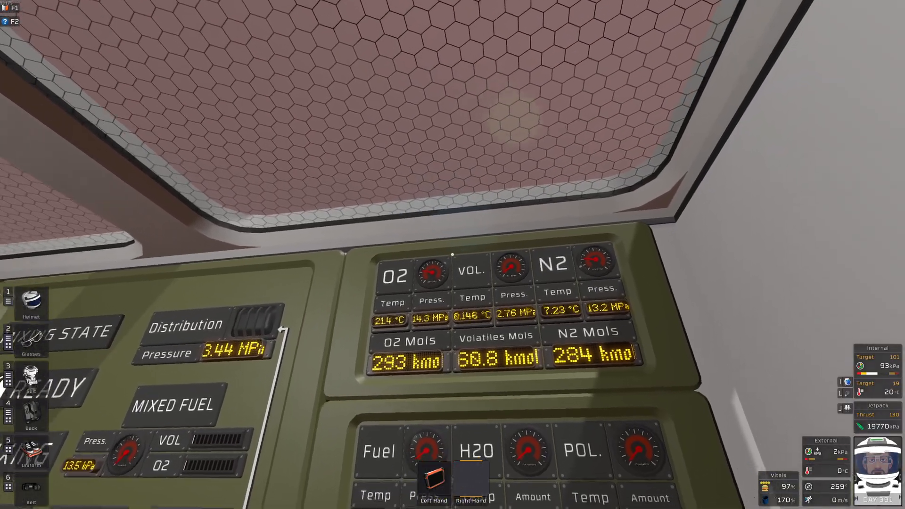
{"action": "mouse_move", "coordinate": [452, 254]}
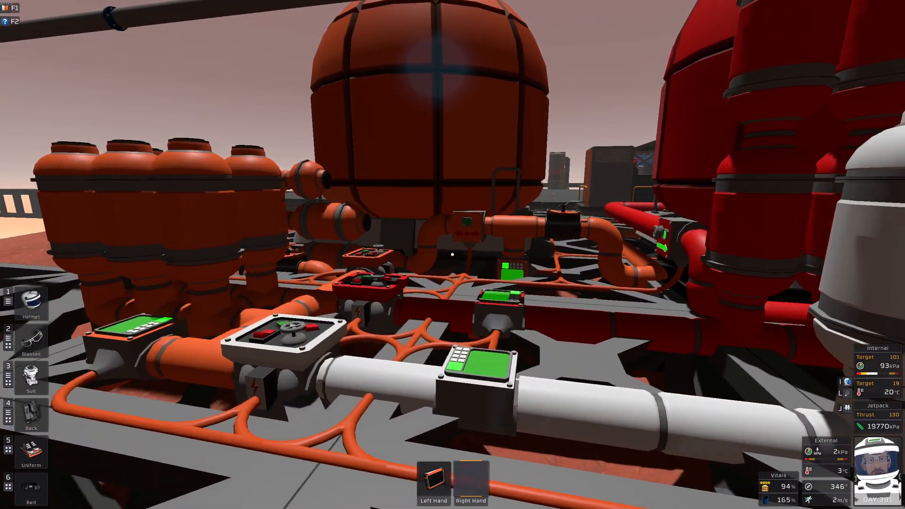
{"action": "mouse_move", "coordinate": [452, 255]}
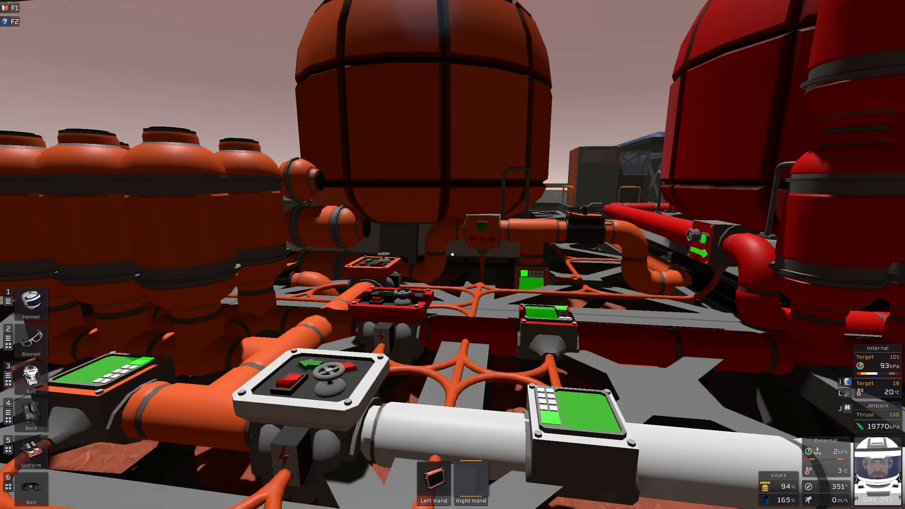
{"action": "mouse_move", "coordinate": [453, 254]}
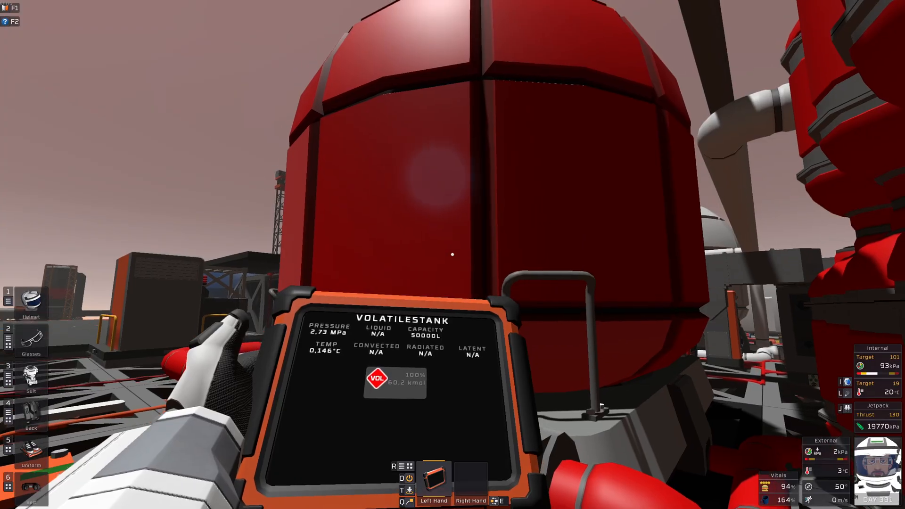
{"action": "mouse_move", "coordinate": [453, 255]}
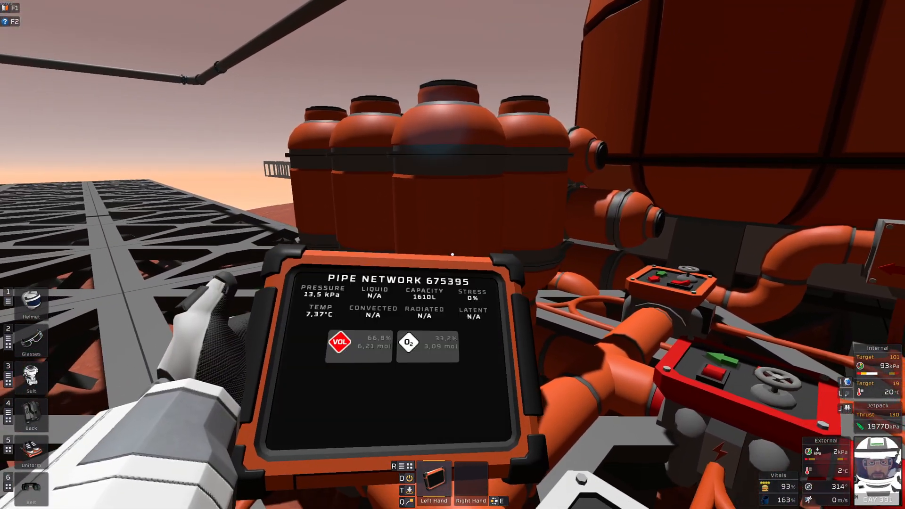
{"action": "mouse_move", "coordinate": [453, 254]}
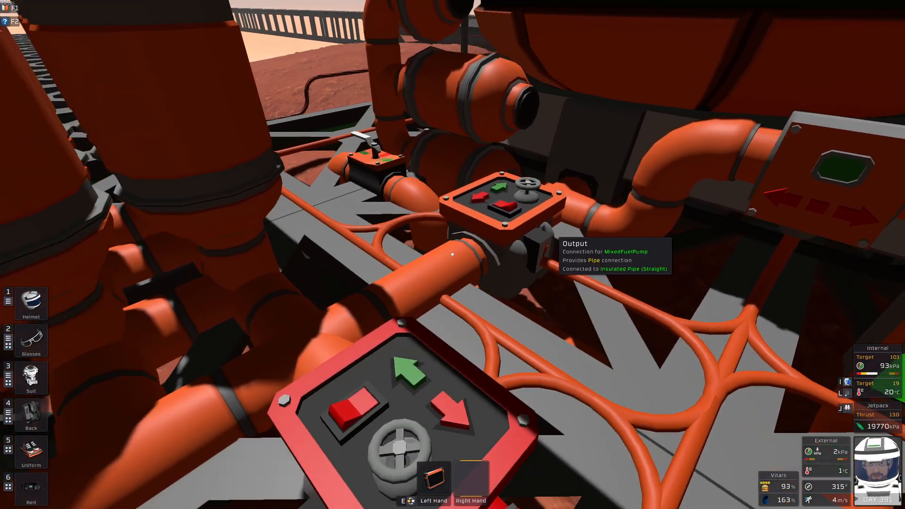
{"action": "mouse_move", "coordinate": [453, 254]}
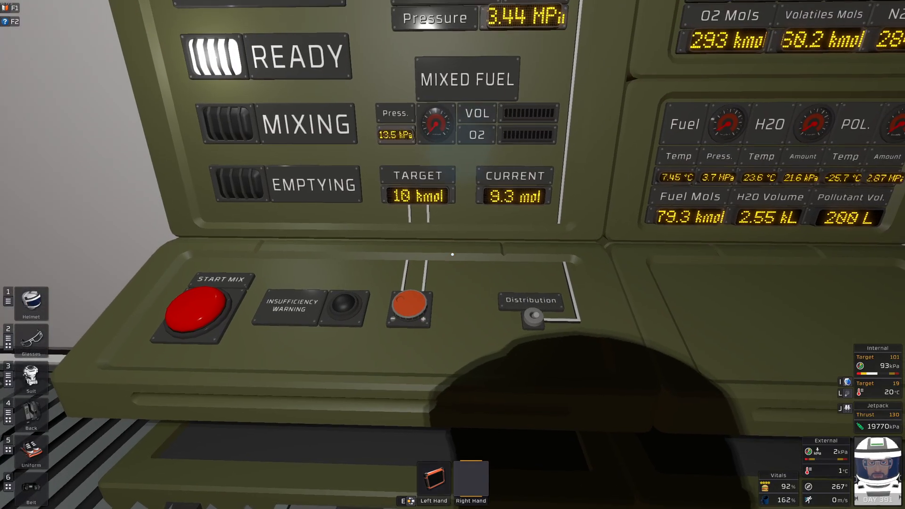
{"action": "mouse_move", "coordinate": [453, 254]}
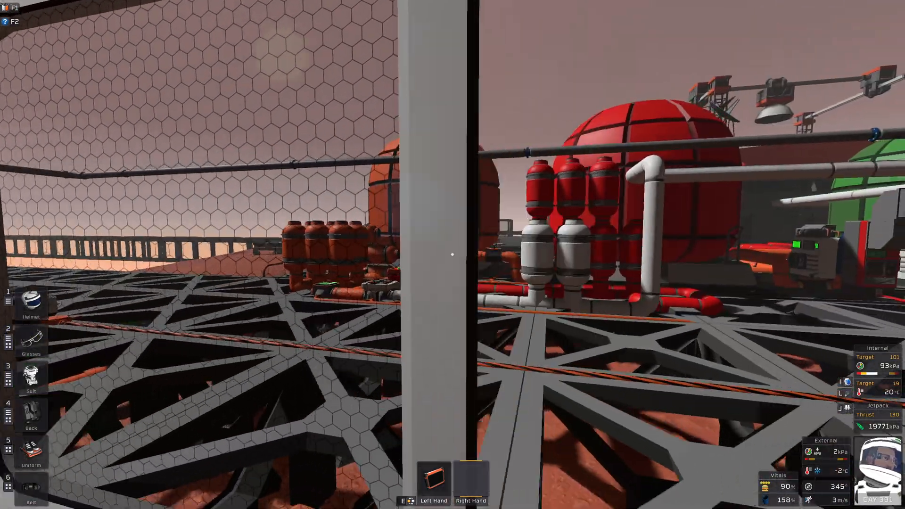
{"action": "mouse_move", "coordinate": [452, 255]}
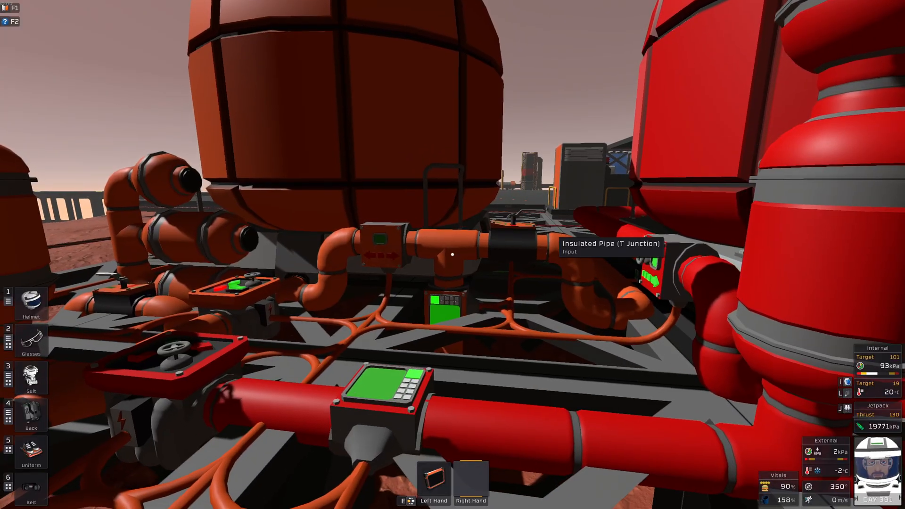
{"action": "mouse_move", "coordinate": [453, 255]}
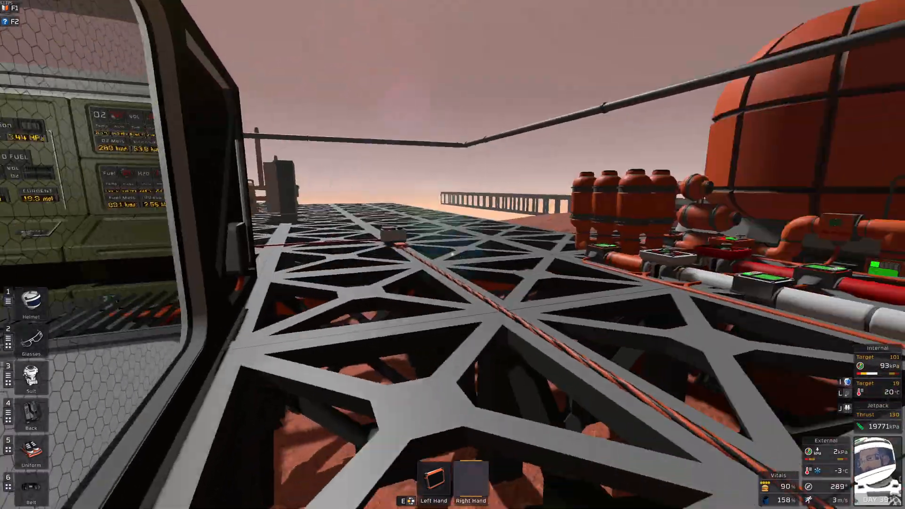
{"action": "mouse_move", "coordinate": [453, 254]}
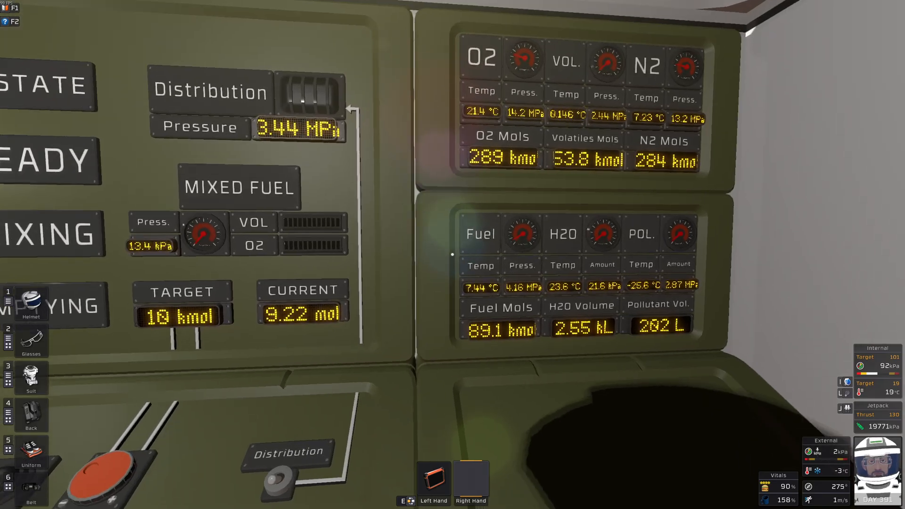
{"action": "mouse_move", "coordinate": [453, 254]}
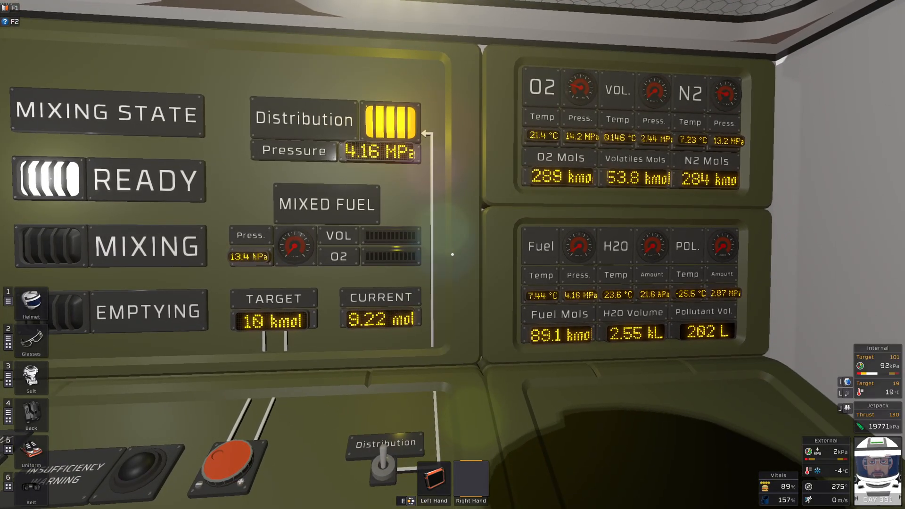
{"action": "mouse_move", "coordinate": [453, 254]}
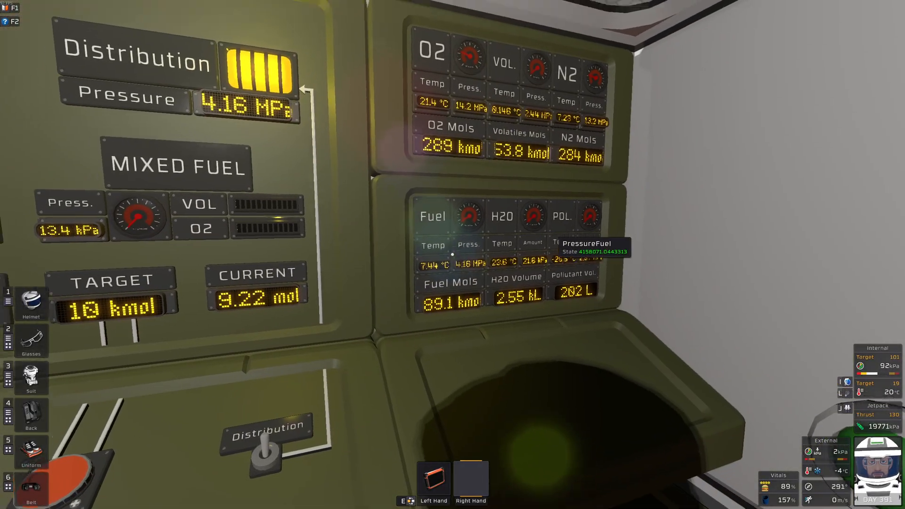